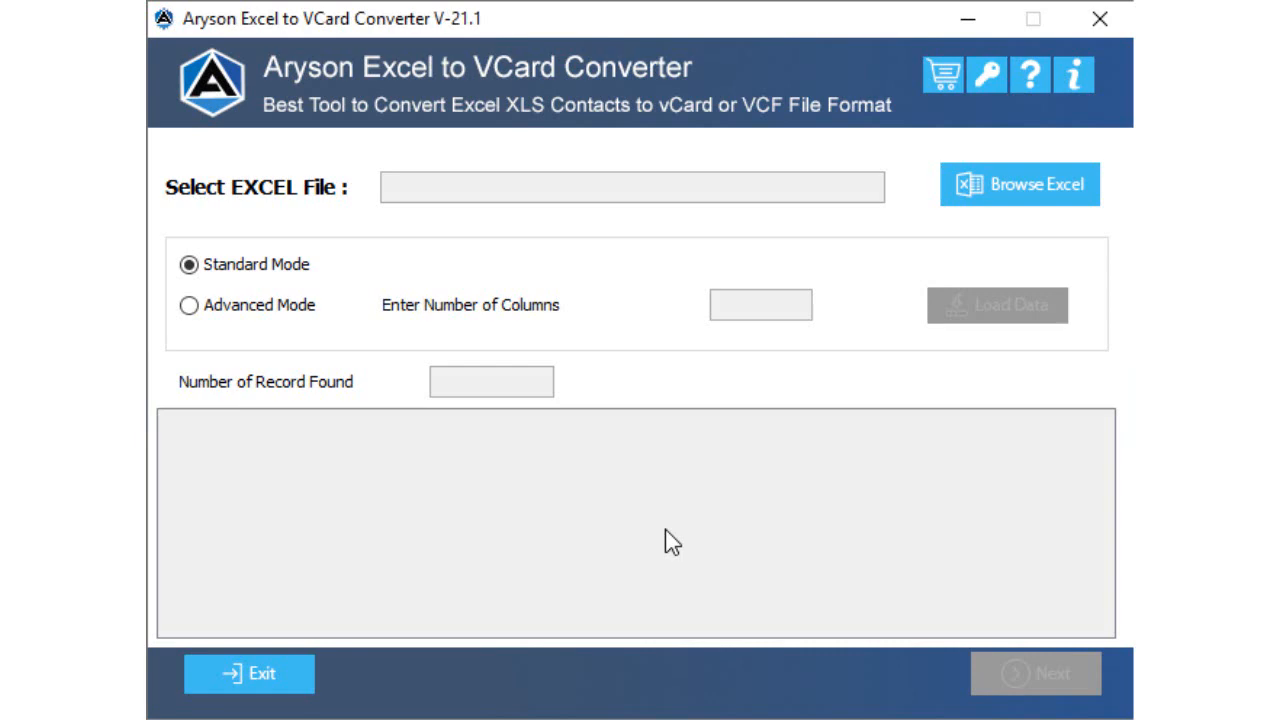
mouse_move(873, 388)
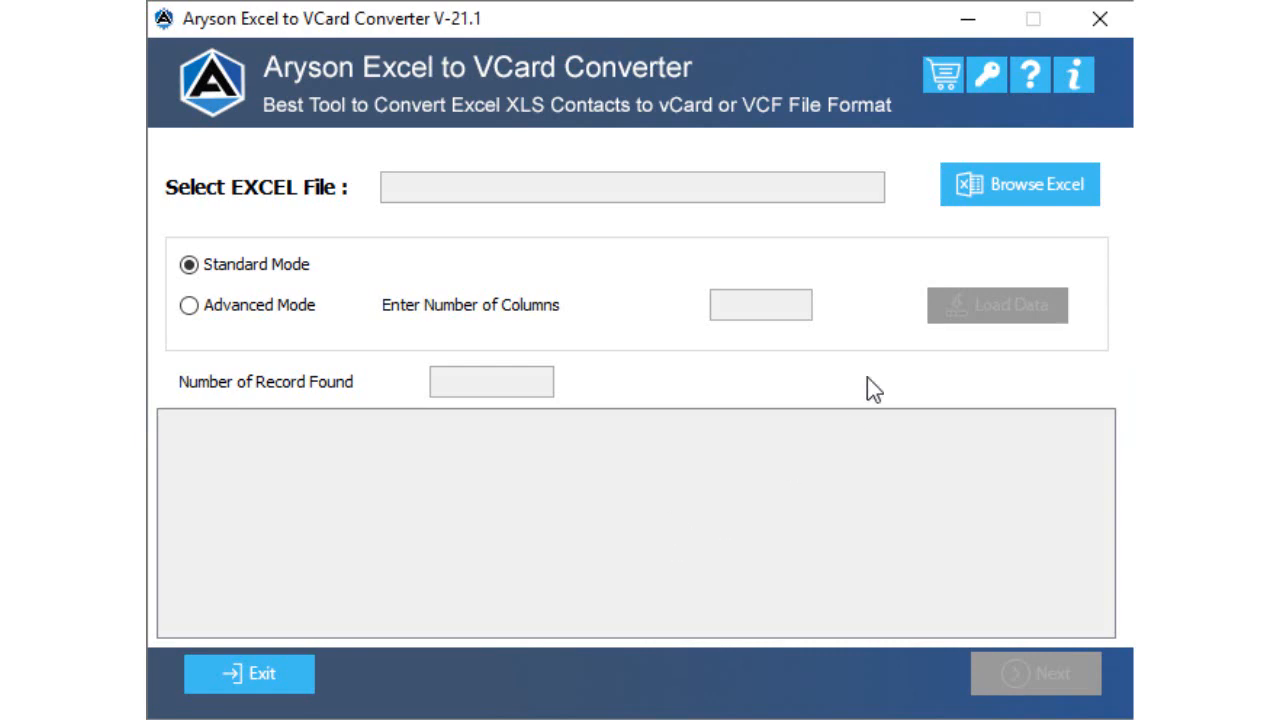
- Load the testing2.xlsx workbook, previewing its 16 contact records
click(1019, 184)
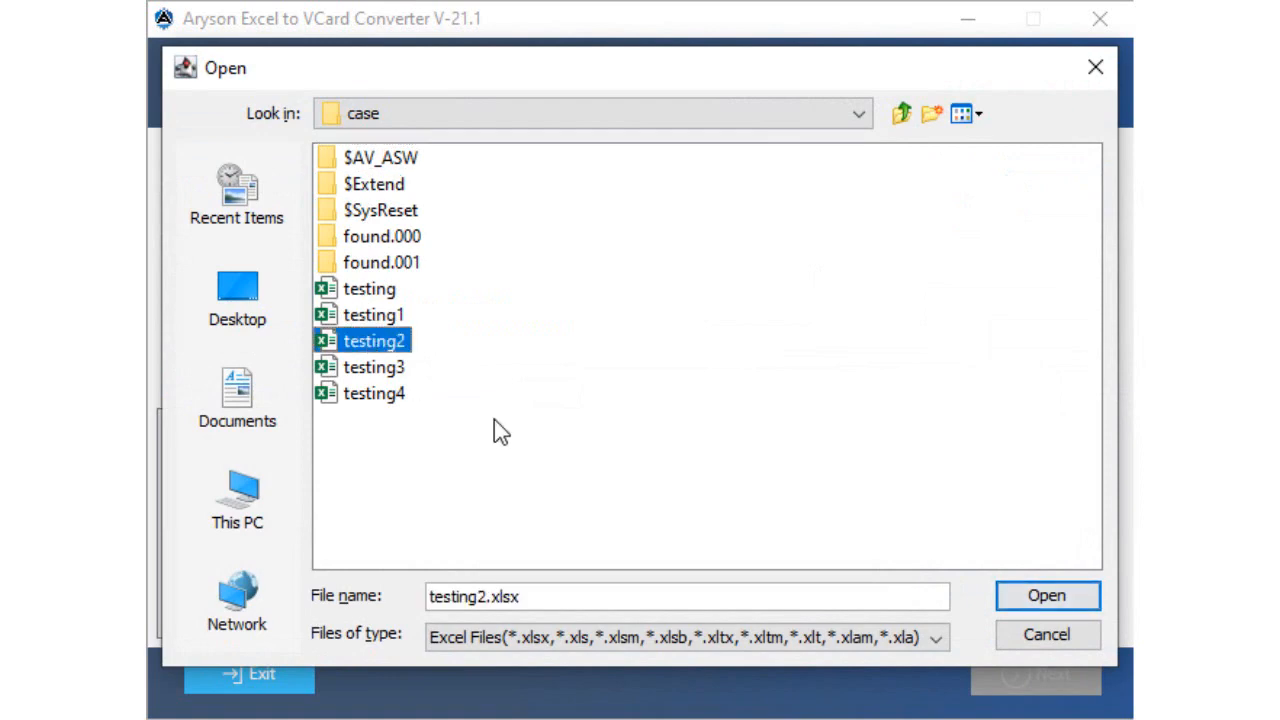
click(1045, 595)
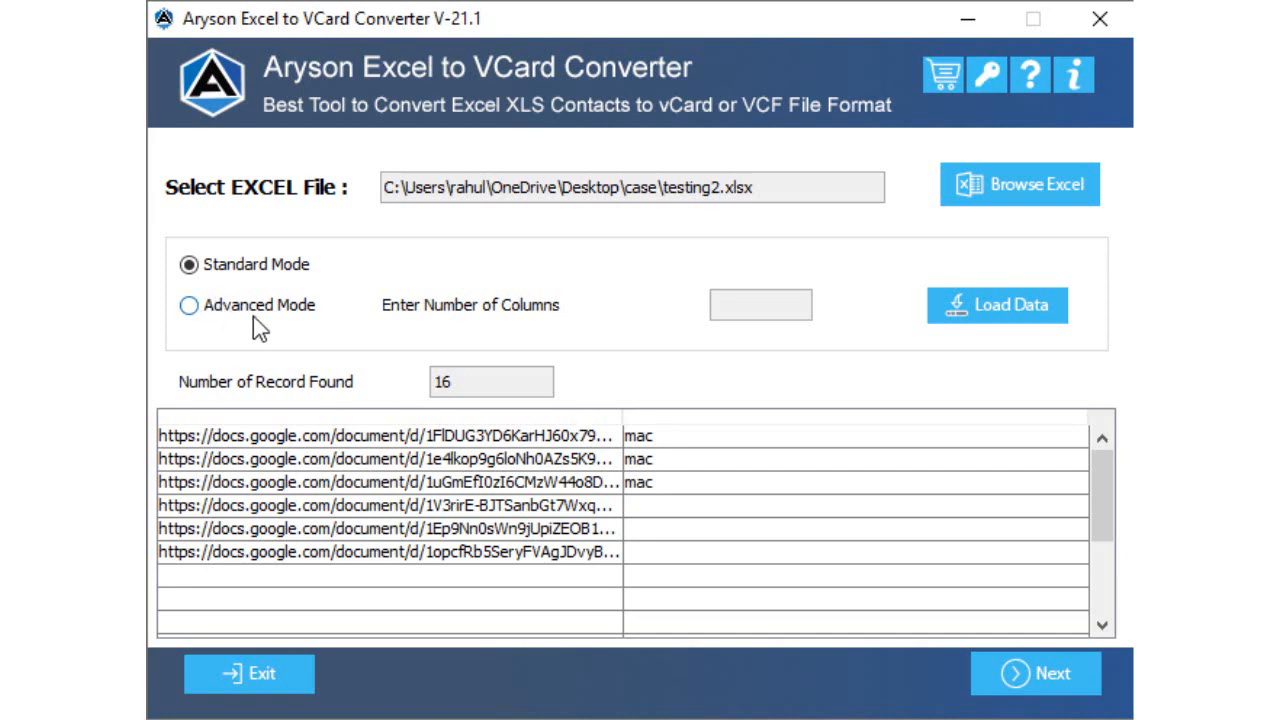
- Try Standard Mode, then Advanced Mode with a custom column count, and proceed to field mapping
click(189, 264)
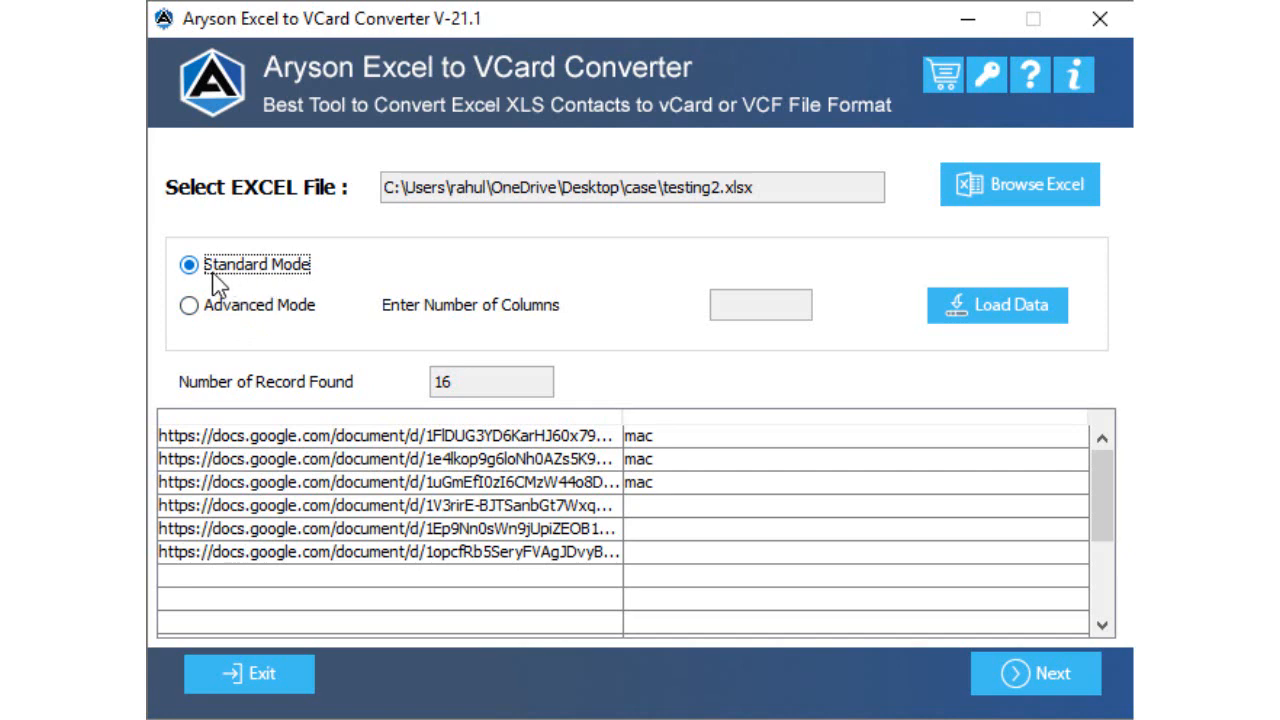
click(188, 305)
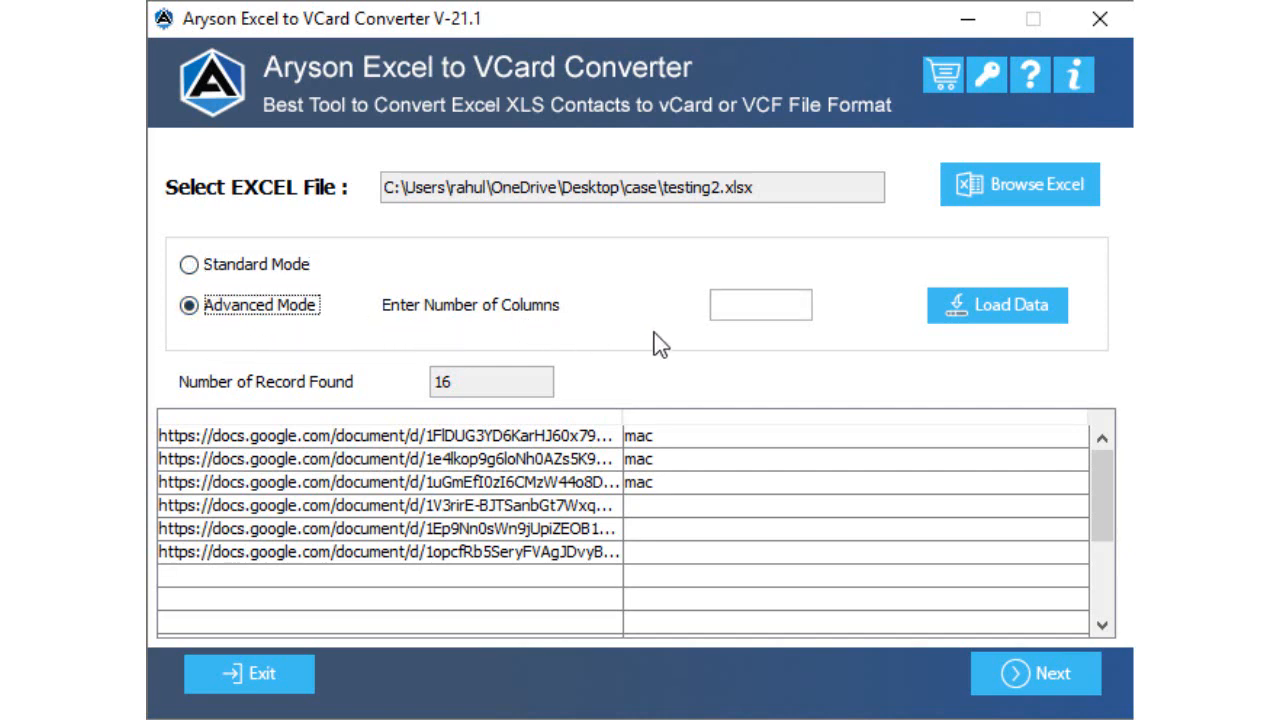
click(760, 305)
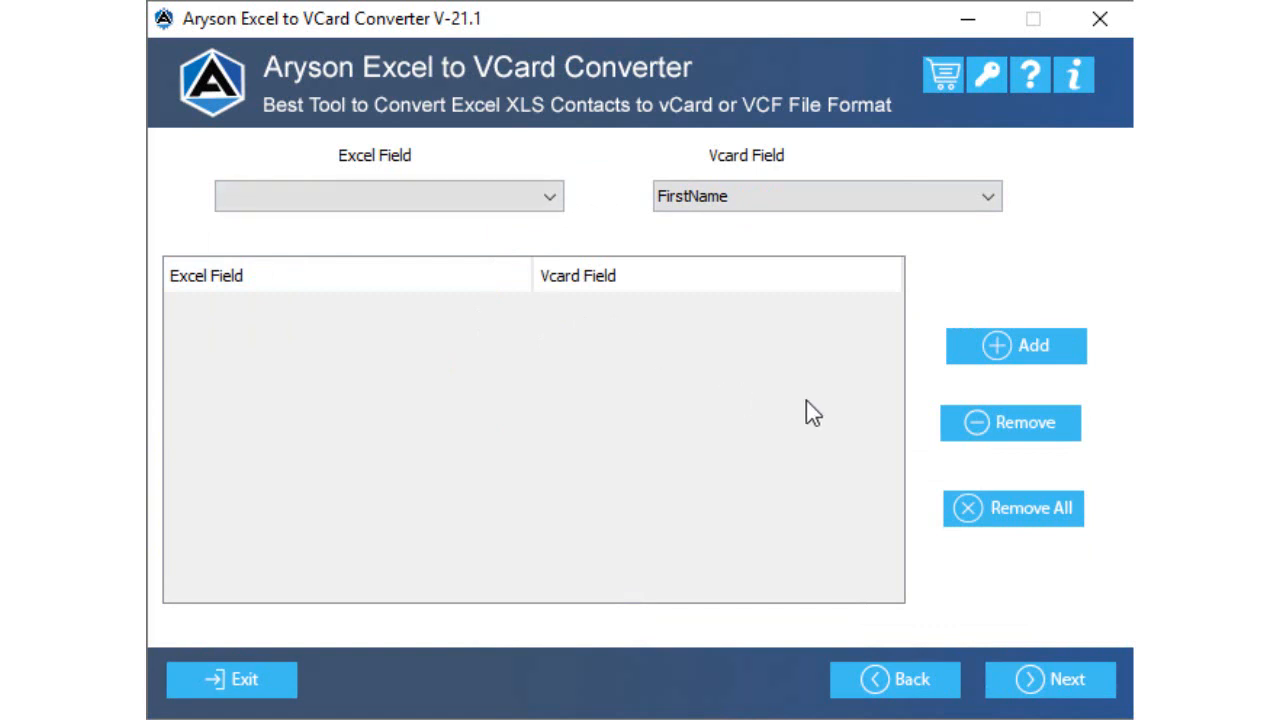
mouse_move(864, 400)
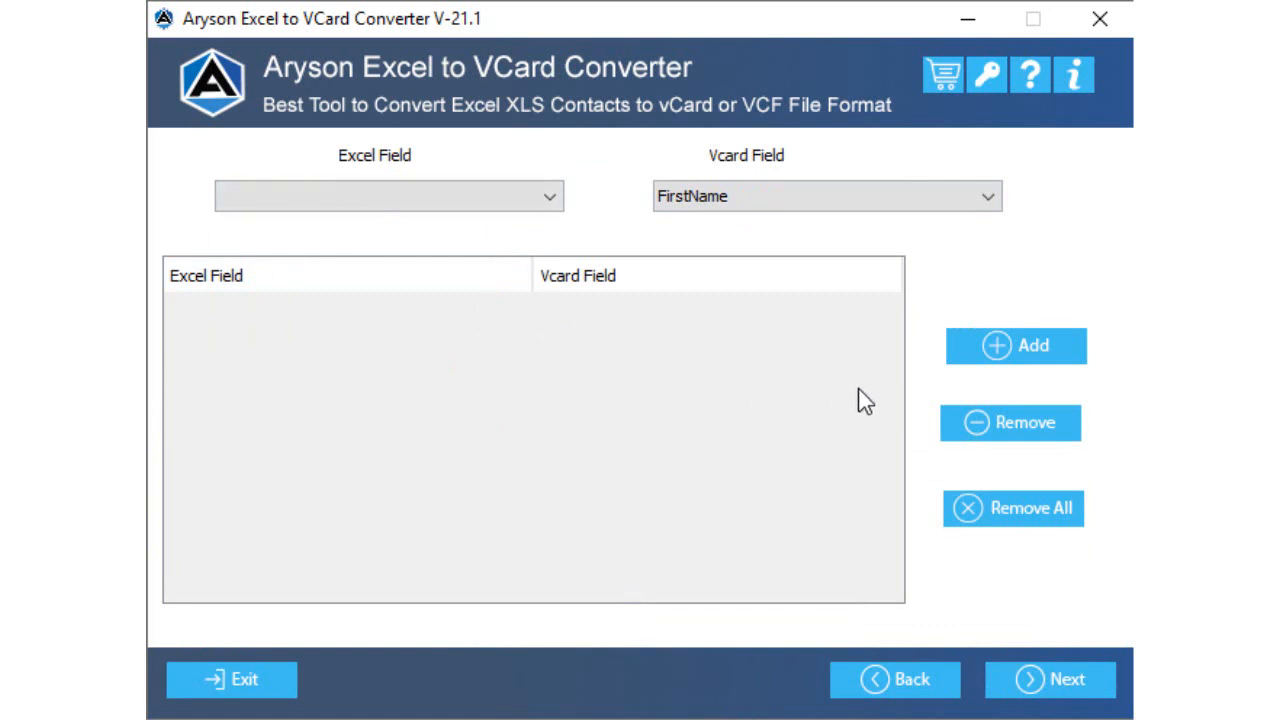
- Add a FirstName vCard field mapping and proceed to the vCard 4.0 export options
click(1015, 345)
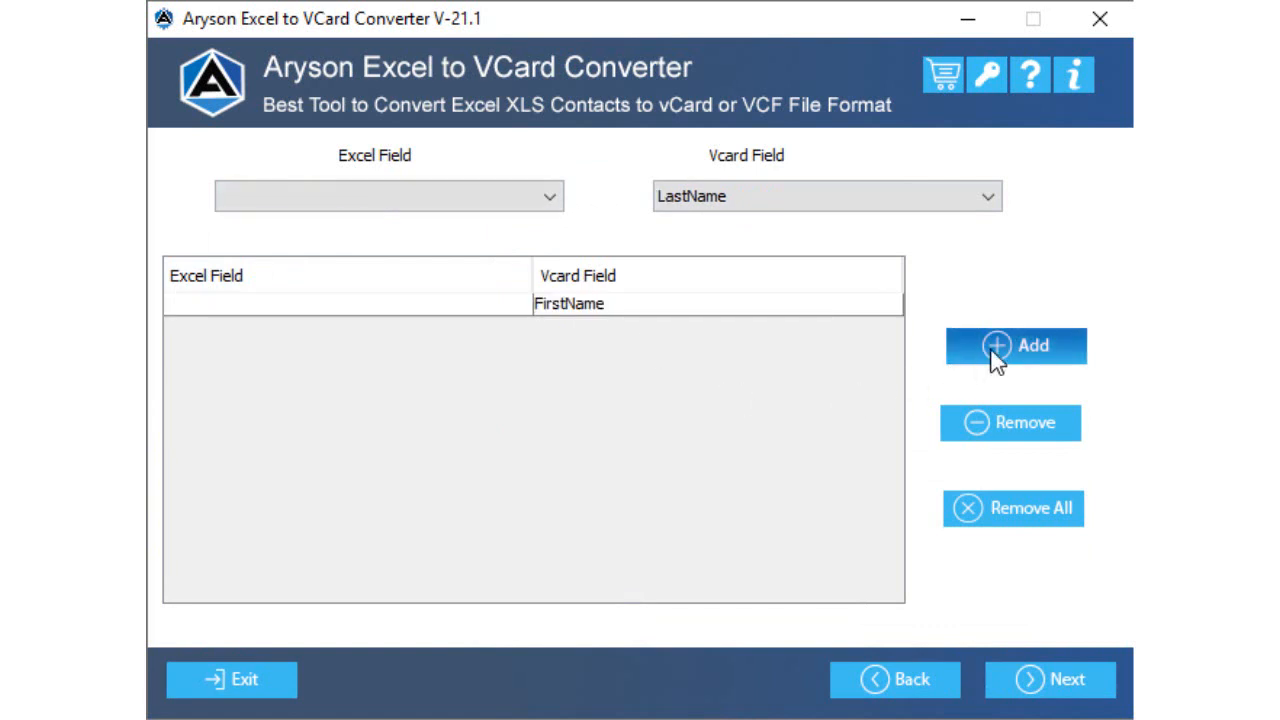
mouse_move(1009, 422)
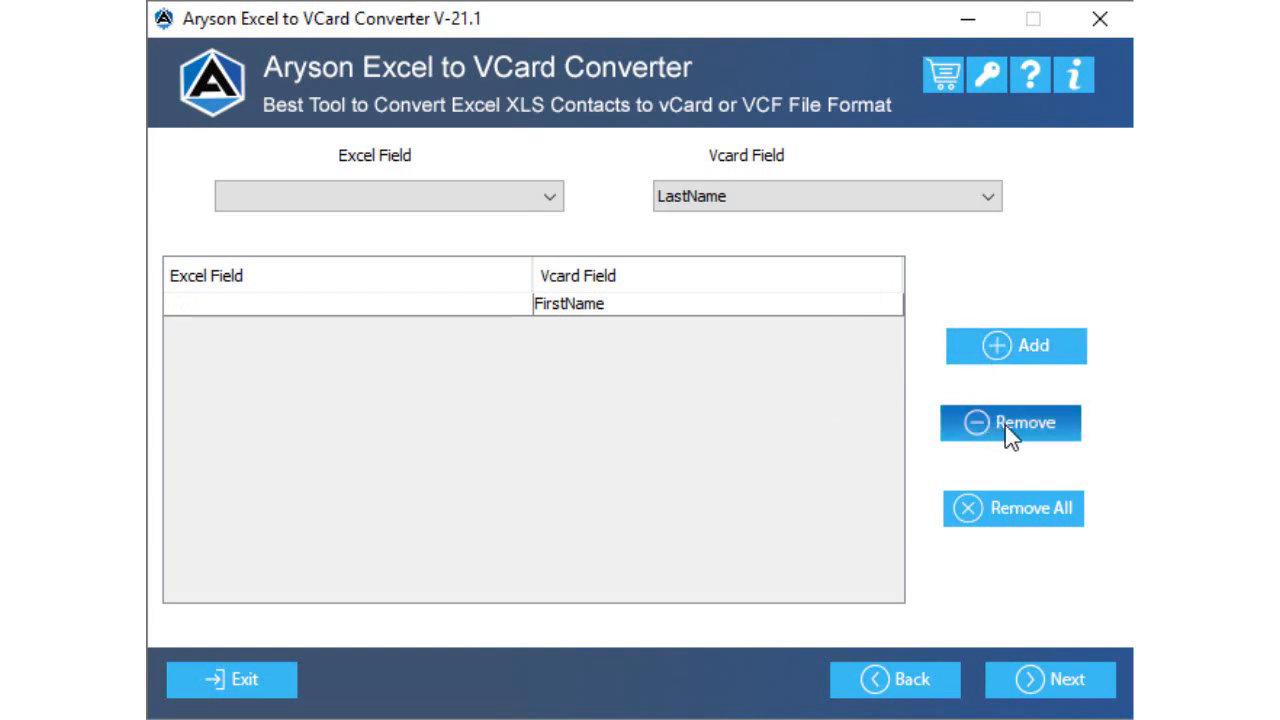
mouse_move(1013, 525)
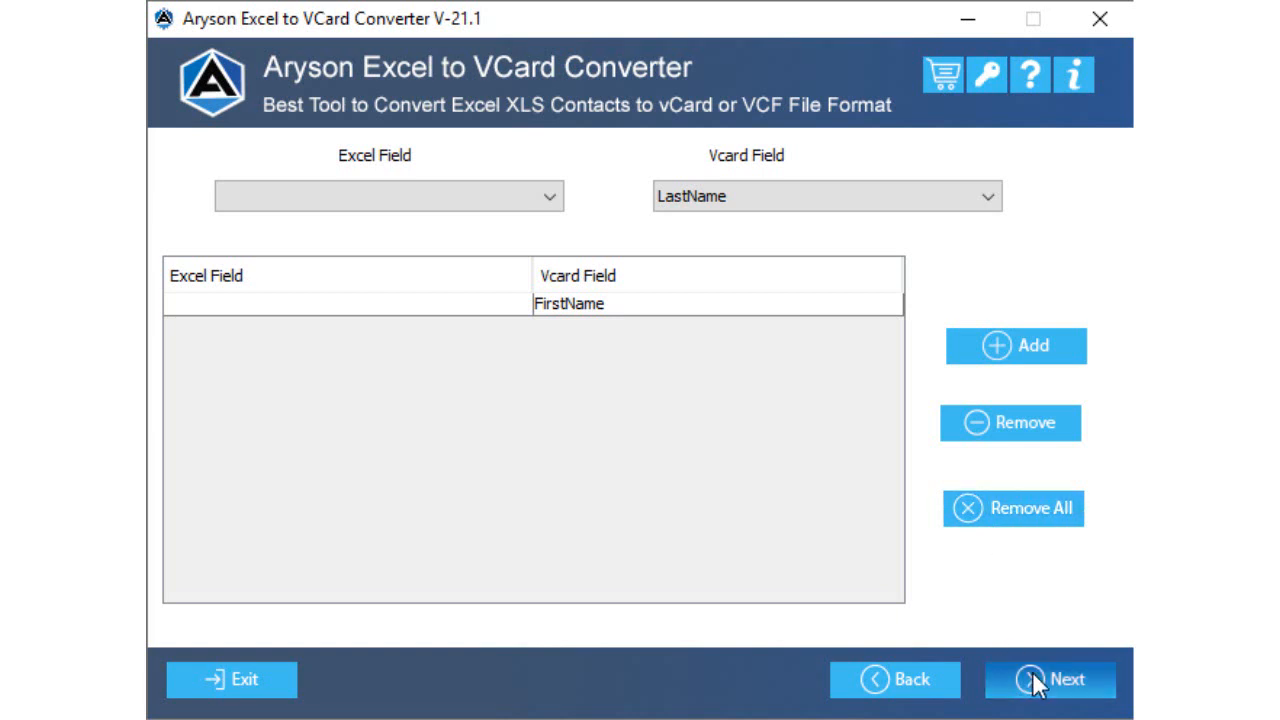
click(1049, 679)
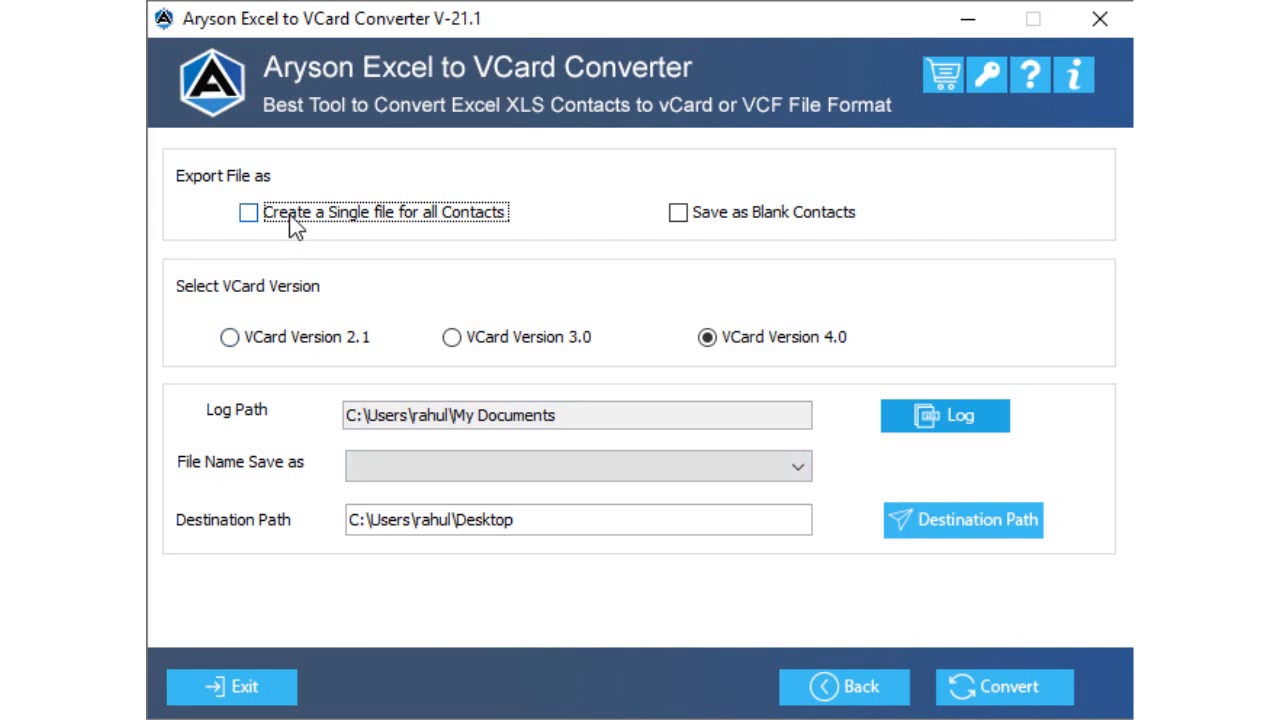
click(248, 212)
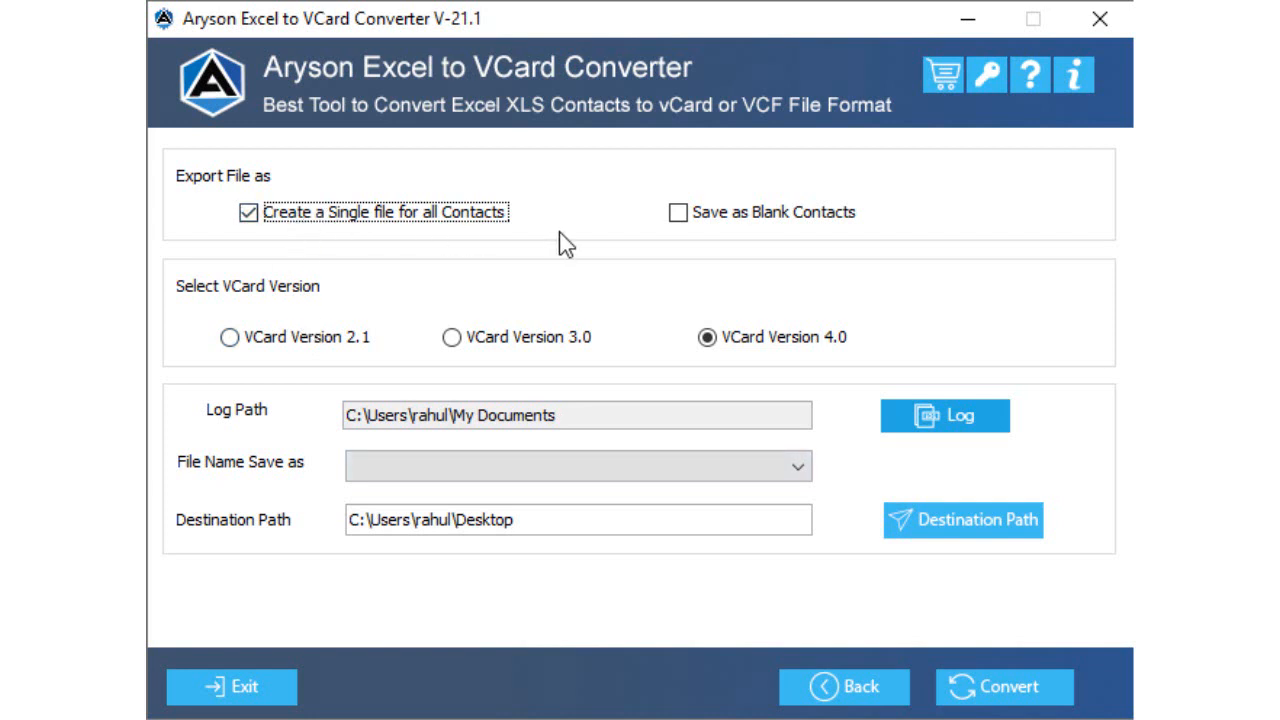
click(677, 212)
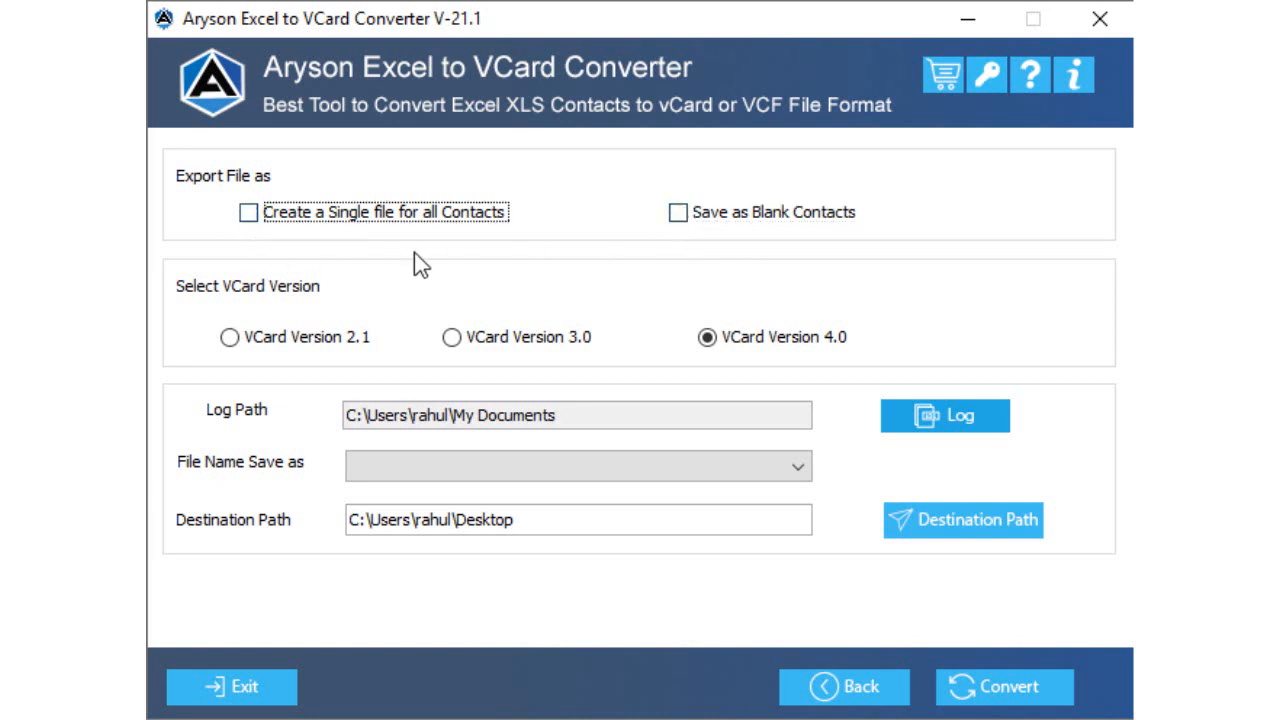
mouse_move(458, 270)
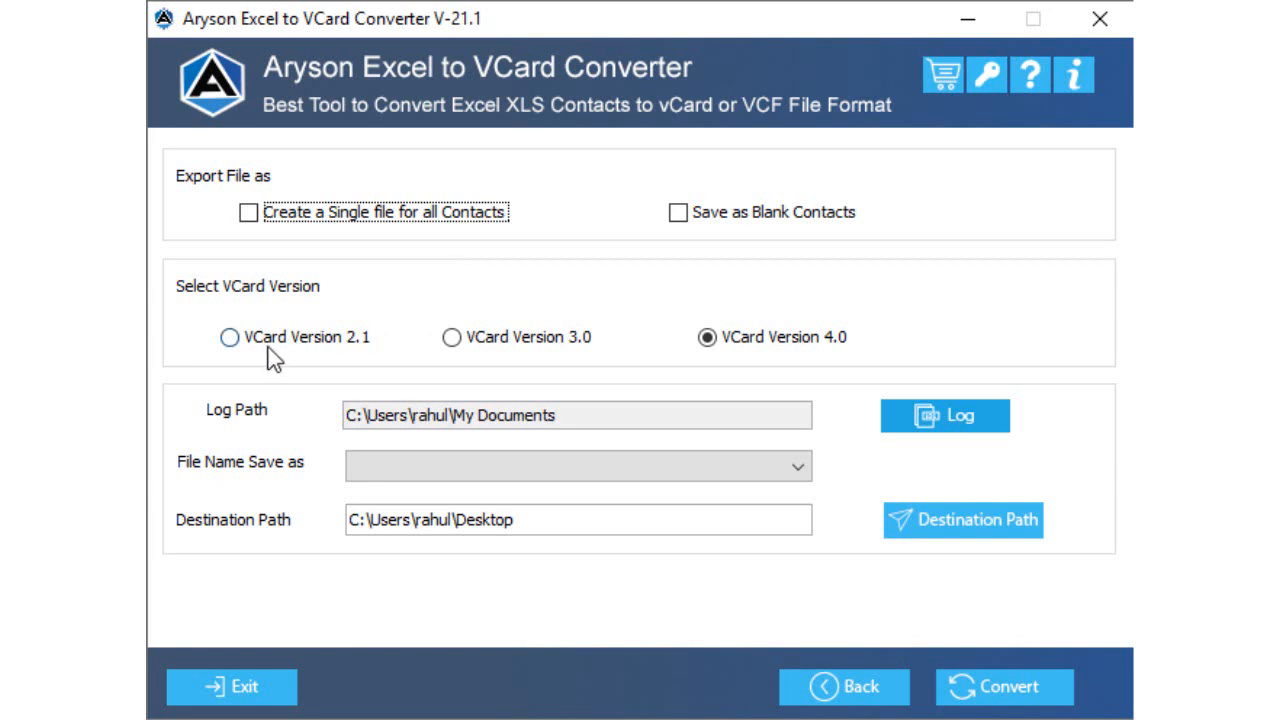
click(708, 337)
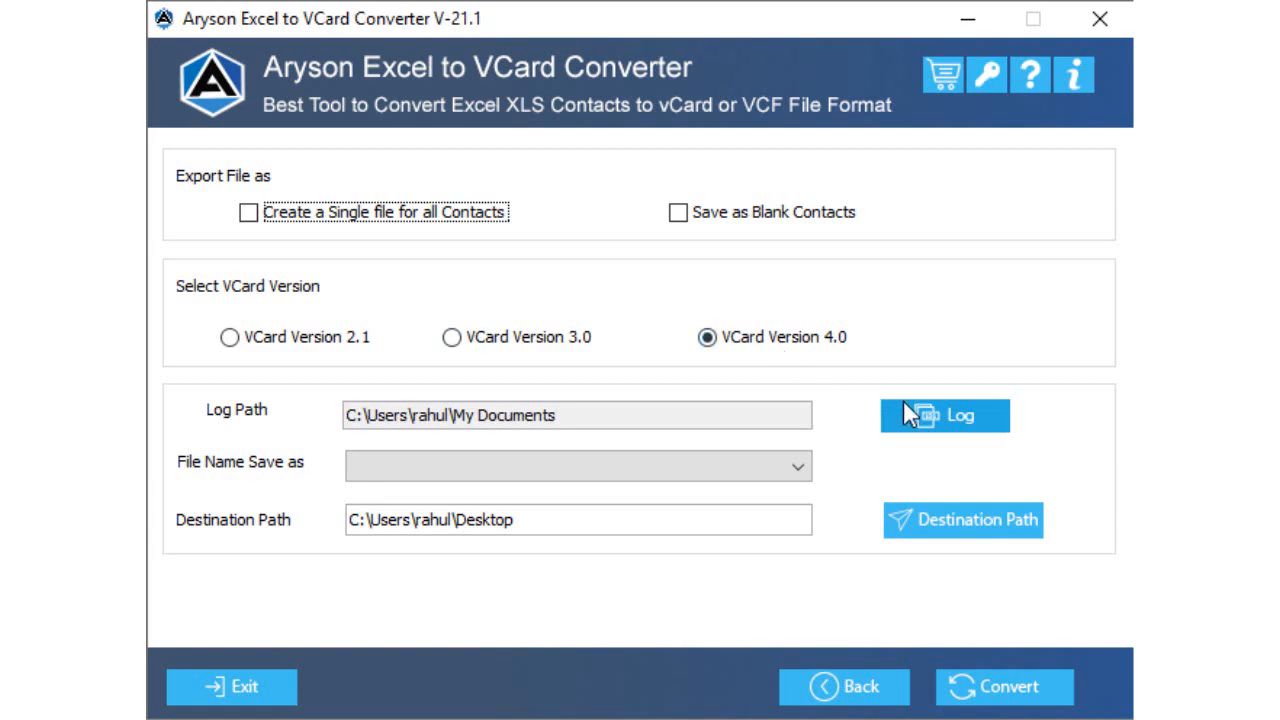
- Set the log folder, save vCards to Documents, and convert all 16 contacts
click(943, 415)
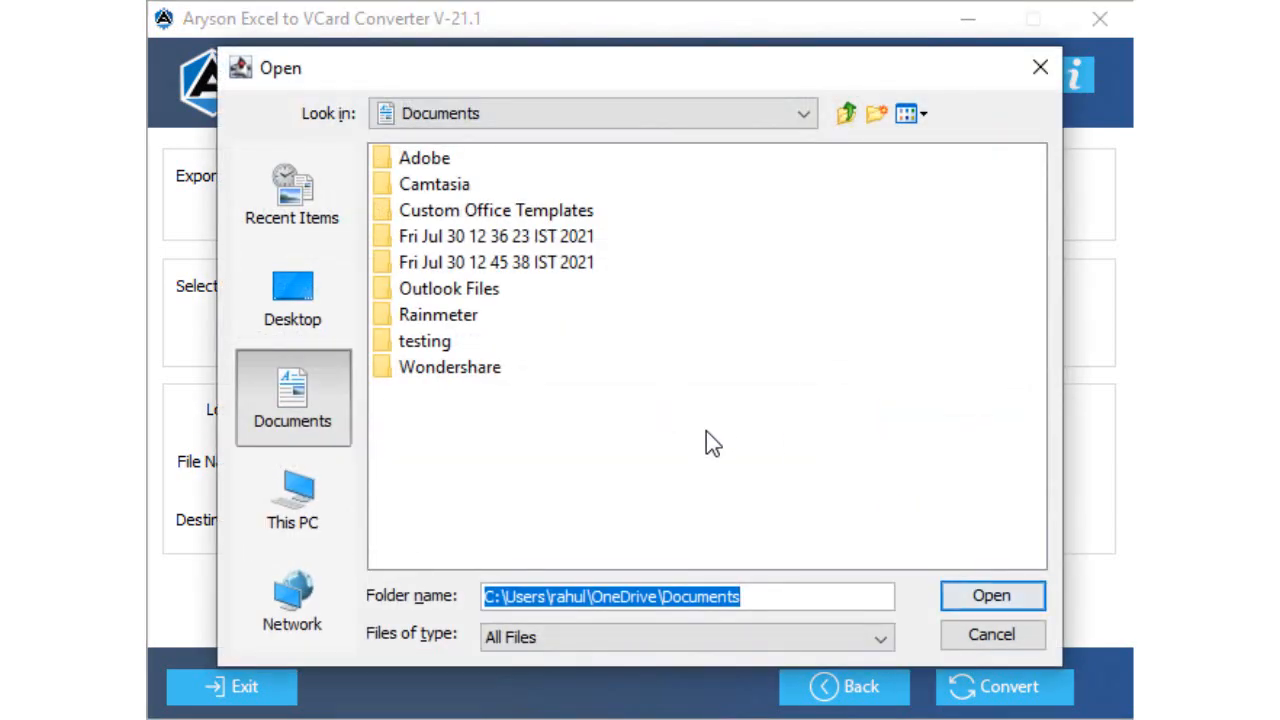
click(991, 634)
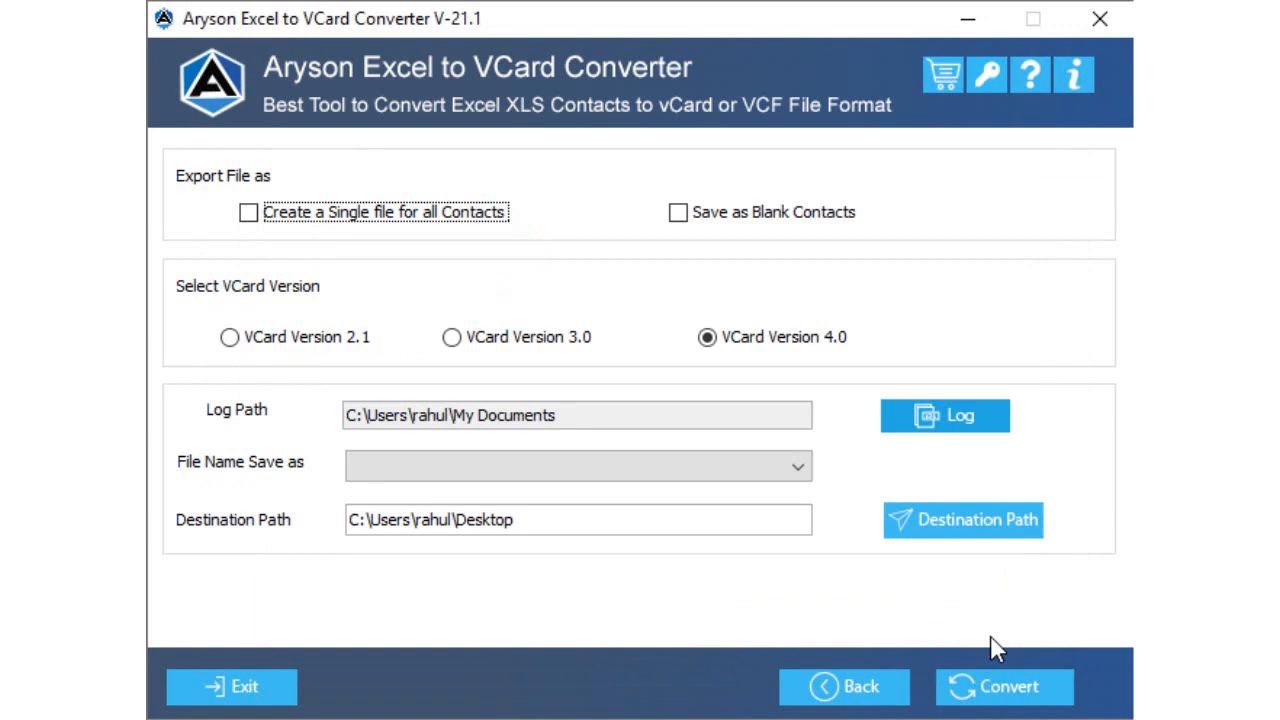
click(962, 519)
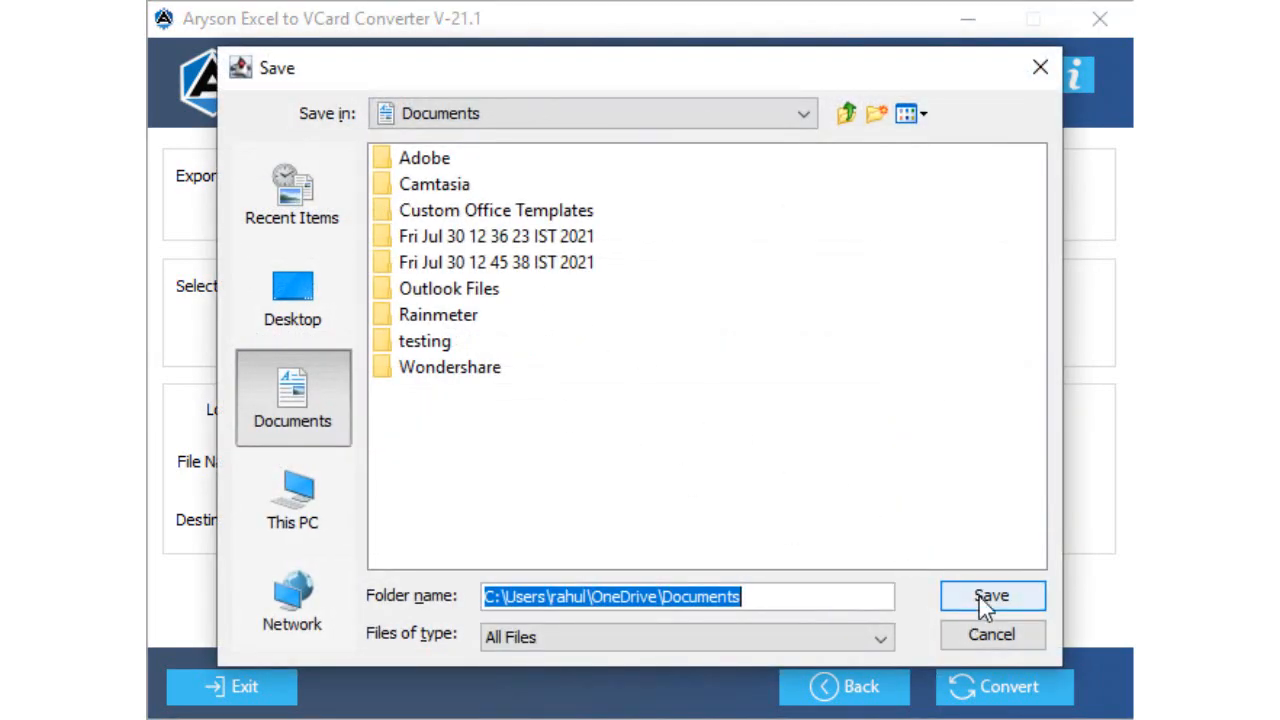
click(991, 595)
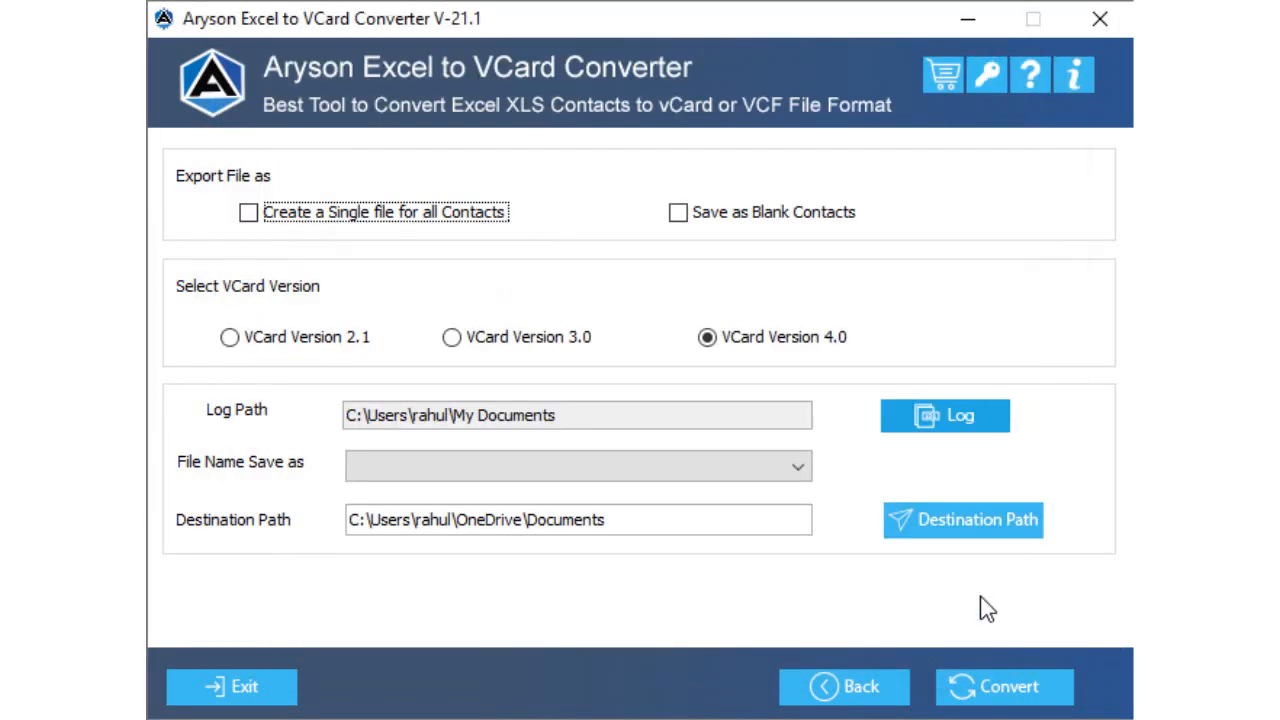
click(1003, 686)
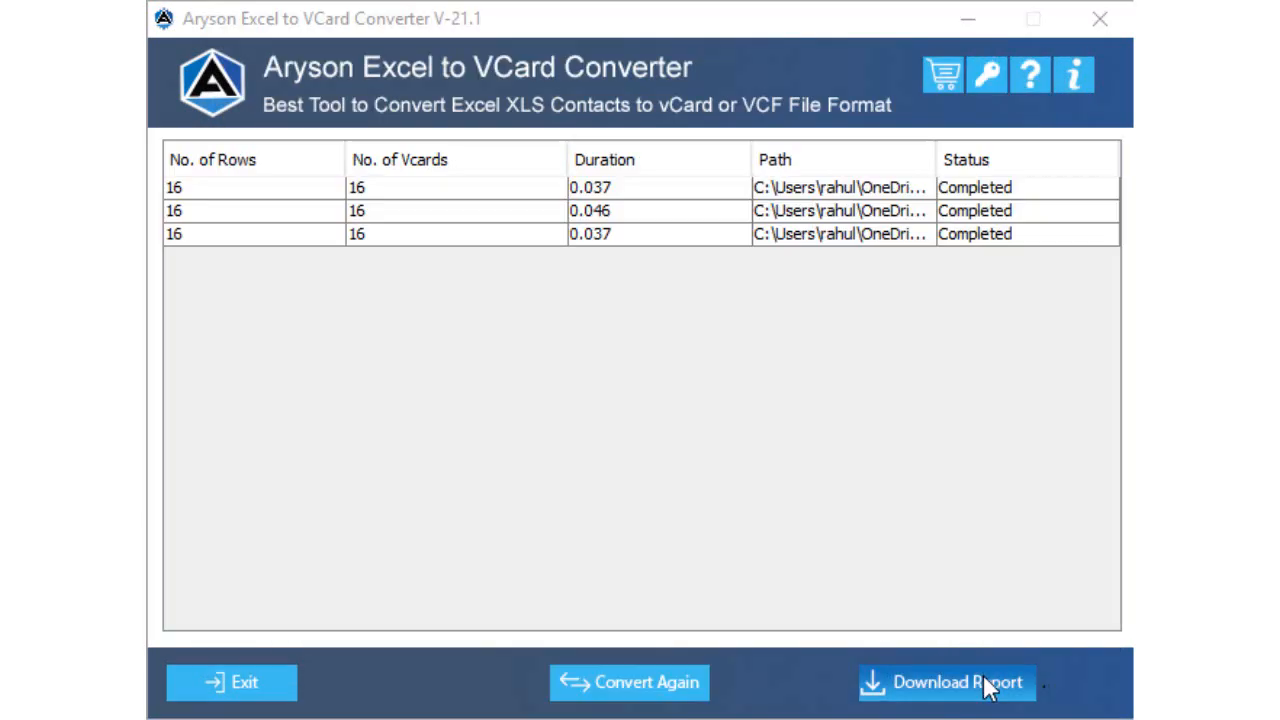
click(957, 682)
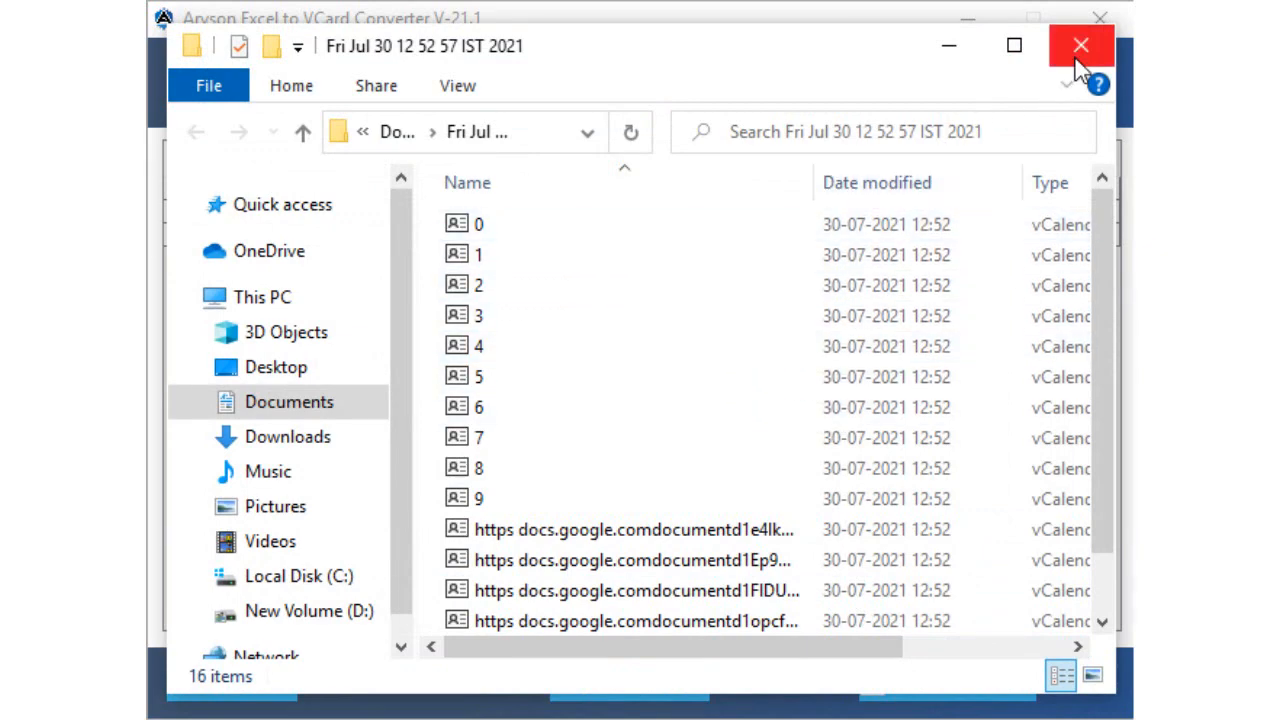
mouse_move(1081, 46)
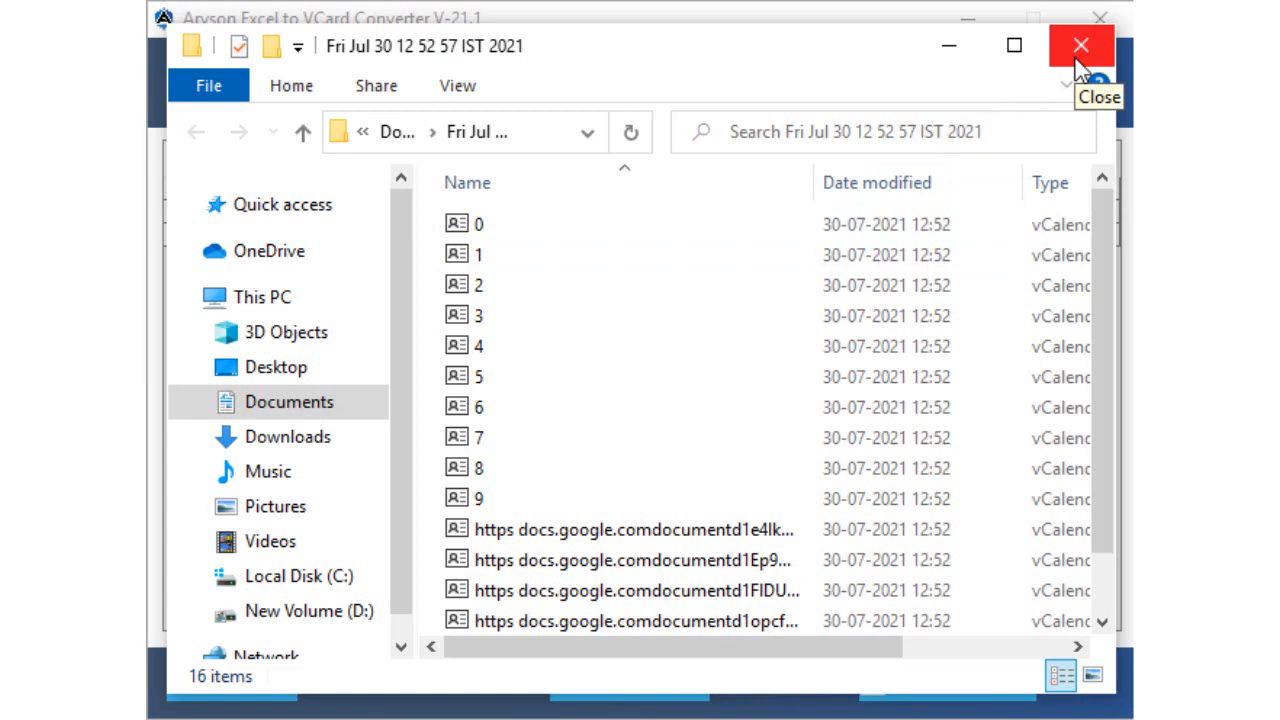
click(1080, 45)
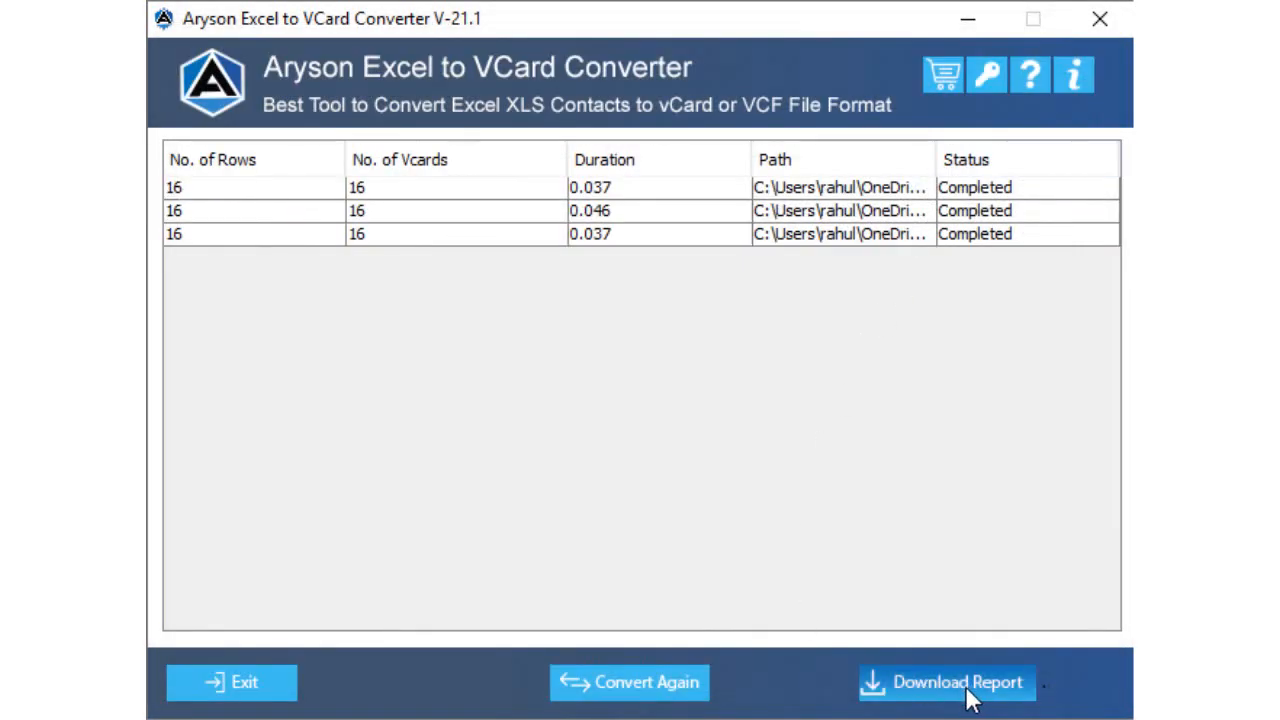
mouse_move(692, 462)
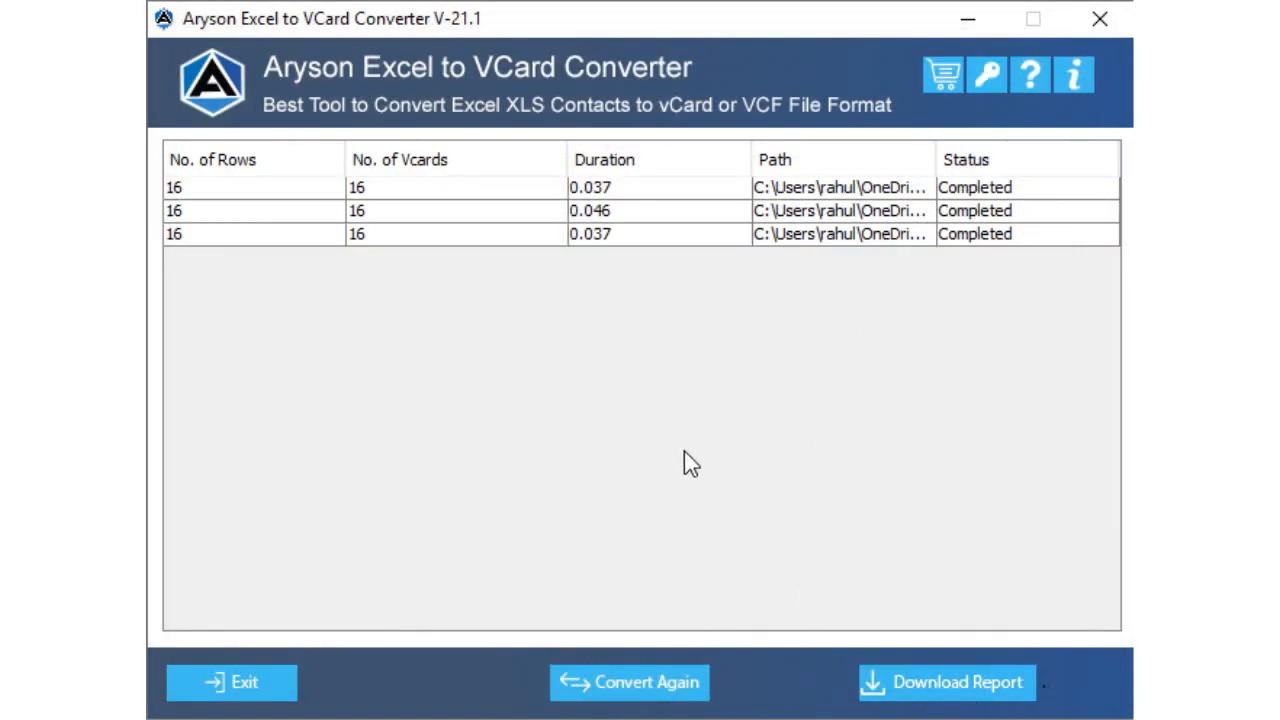